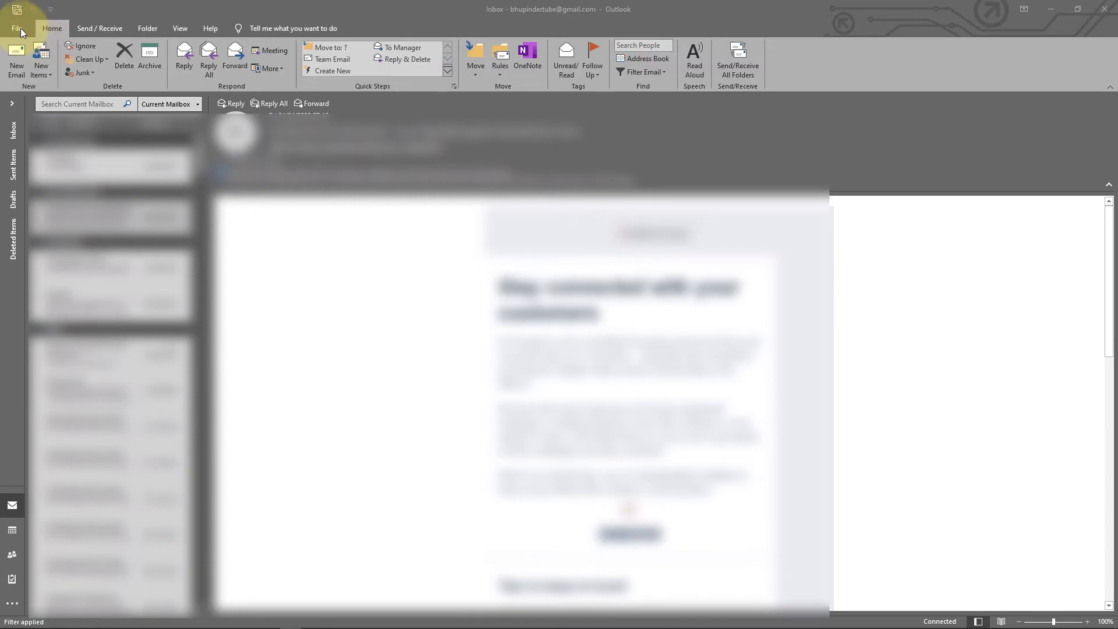
Open Outlook Options from the File backstage menu.
{"action": "left_click", "coordinate": [16, 28]}
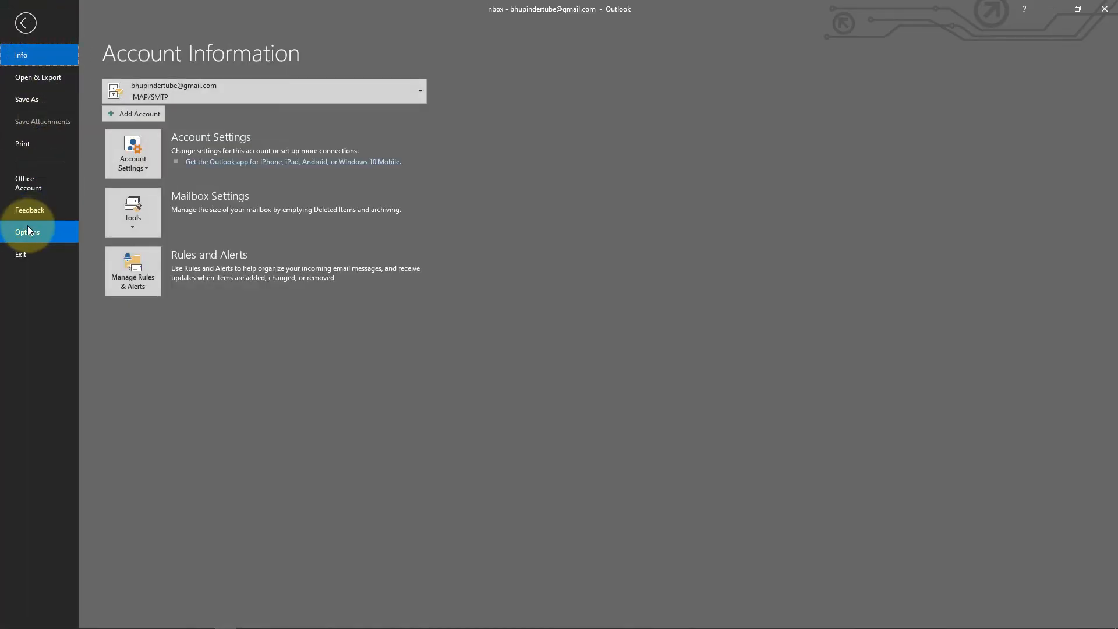
{"action": "left_click", "coordinate": [29, 231]}
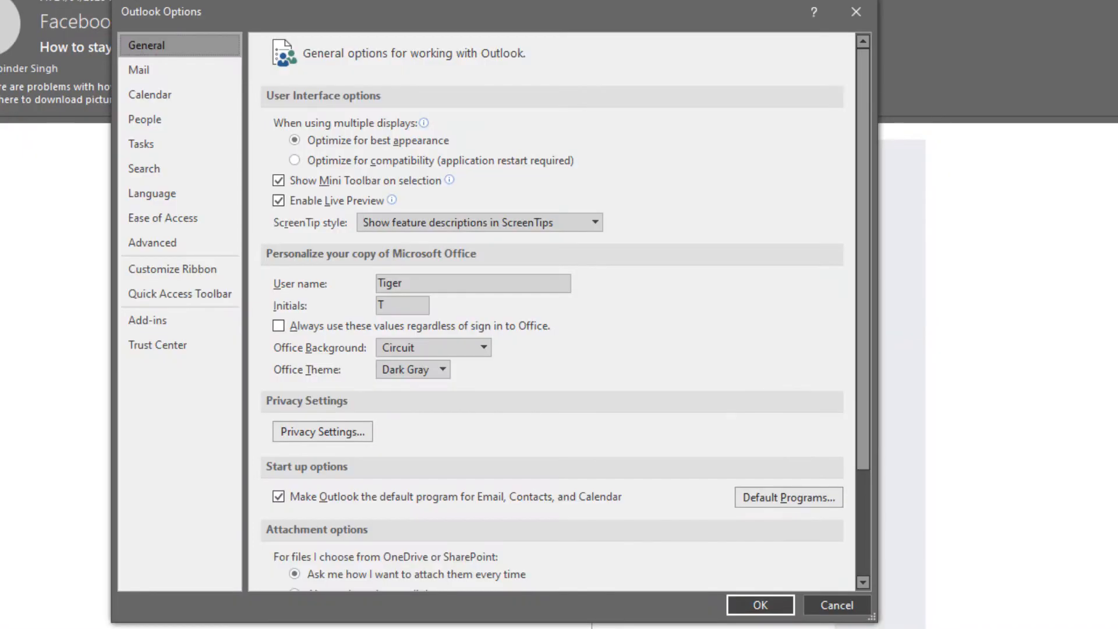
{"action": "mouse_move", "coordinate": [152, 242]}
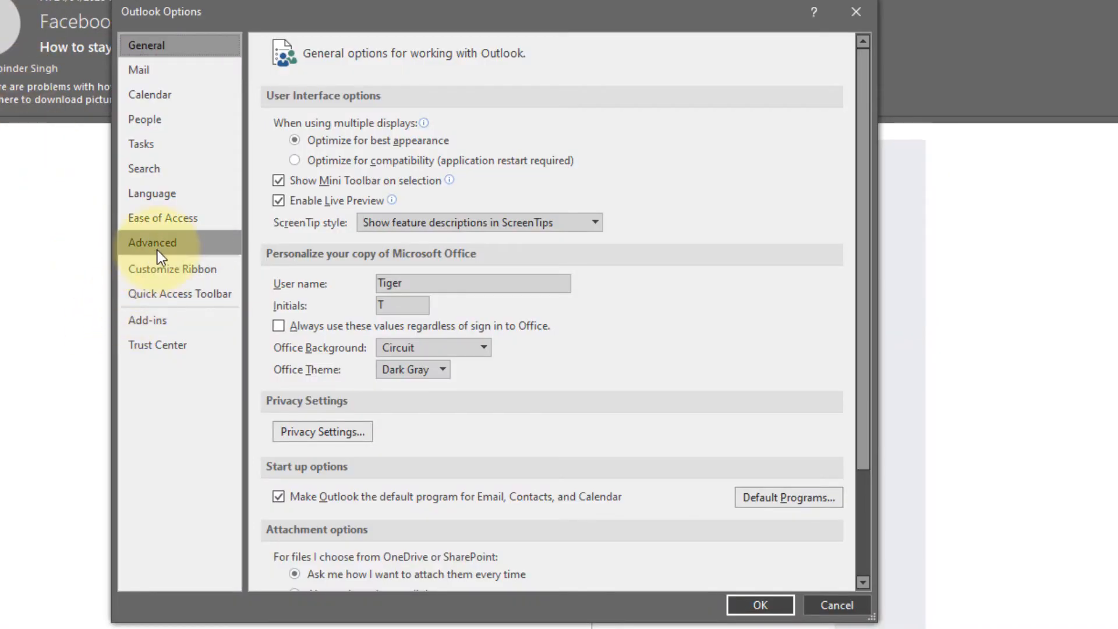
On the Advanced page, browse for the 'Start Outlook in this folder' location.
{"action": "left_click", "coordinate": [152, 242]}
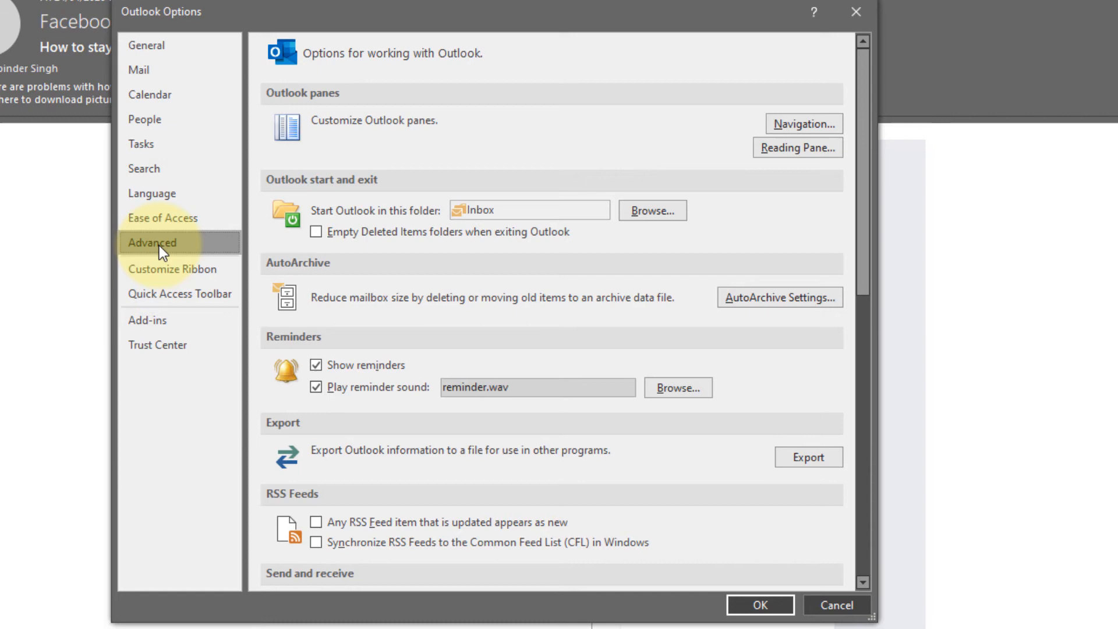
{"action": "mouse_move", "coordinate": [308, 197]}
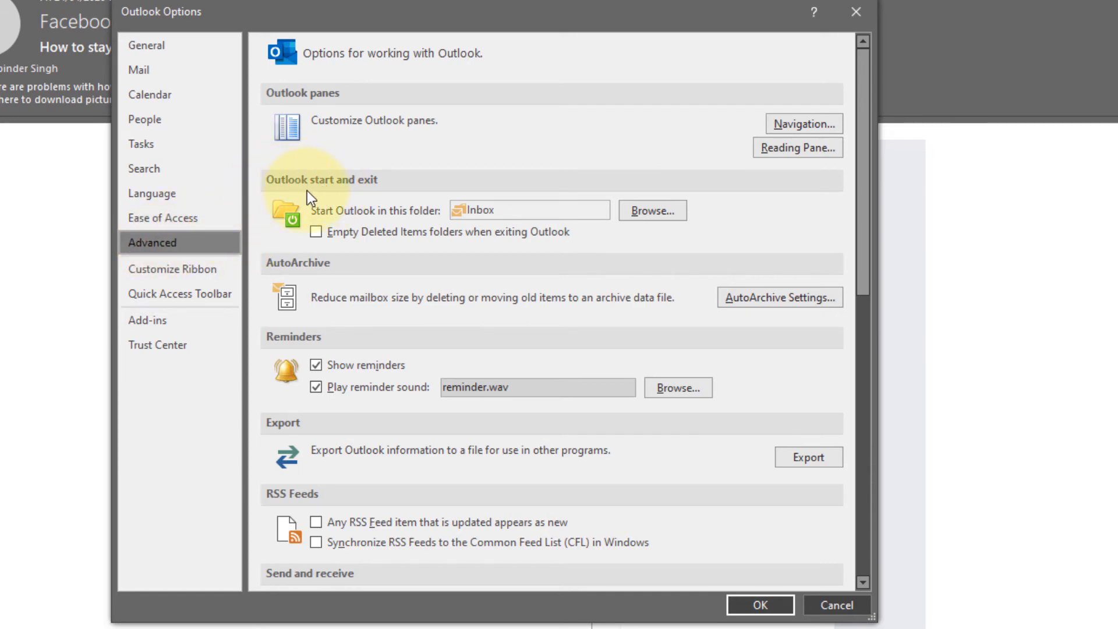
{"action": "mouse_move", "coordinate": [360, 200]}
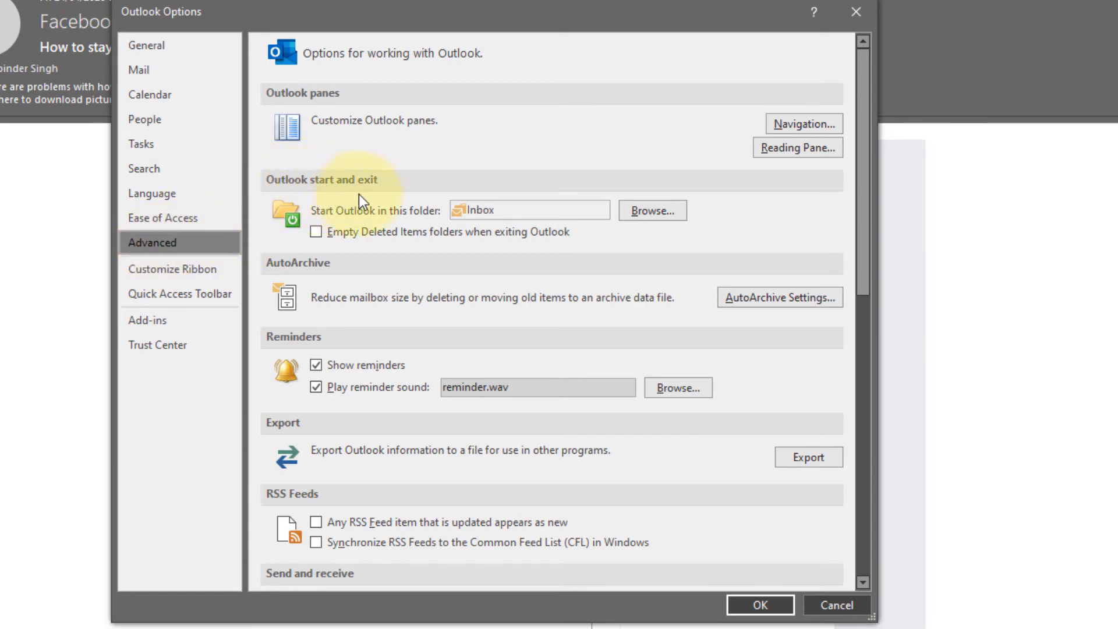
{"action": "mouse_move", "coordinate": [506, 164]}
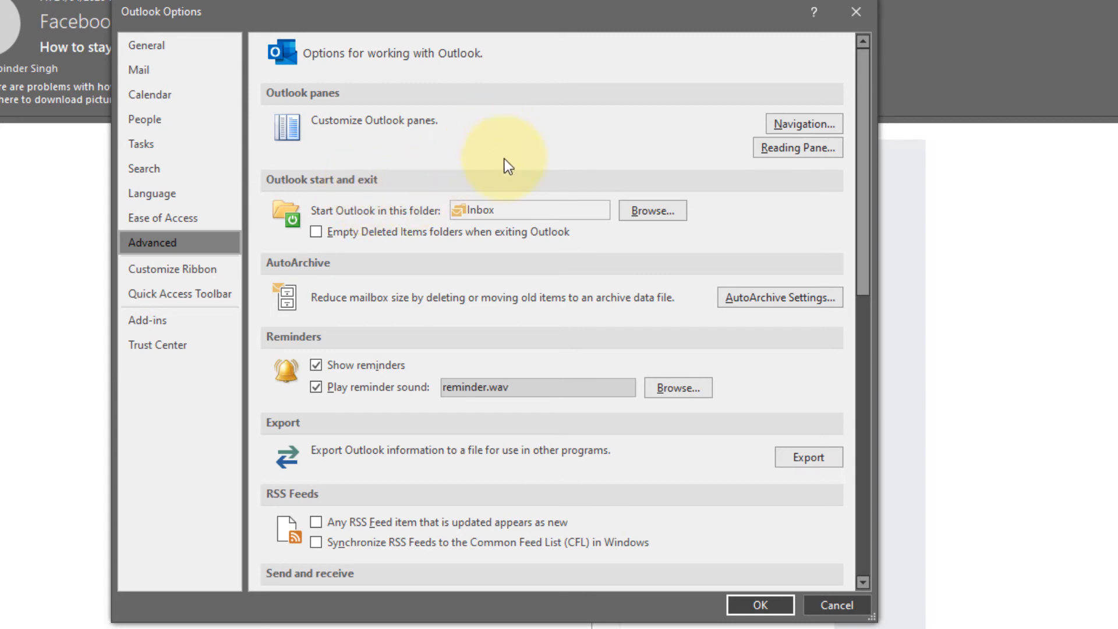
{"action": "mouse_move", "coordinate": [499, 223]}
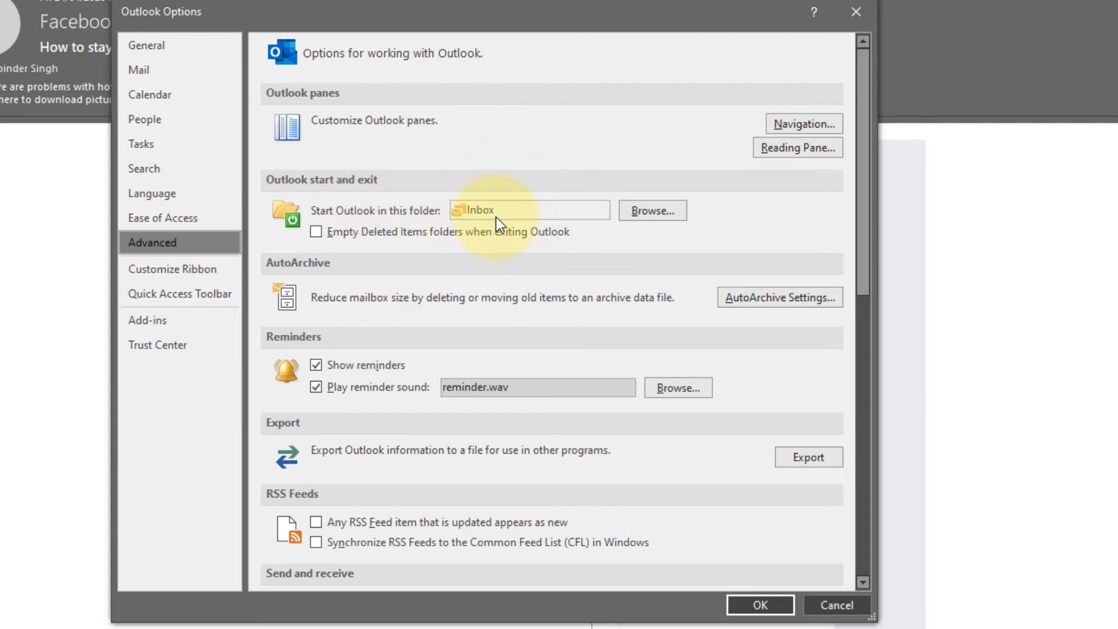
{"action": "mouse_move", "coordinate": [650, 211]}
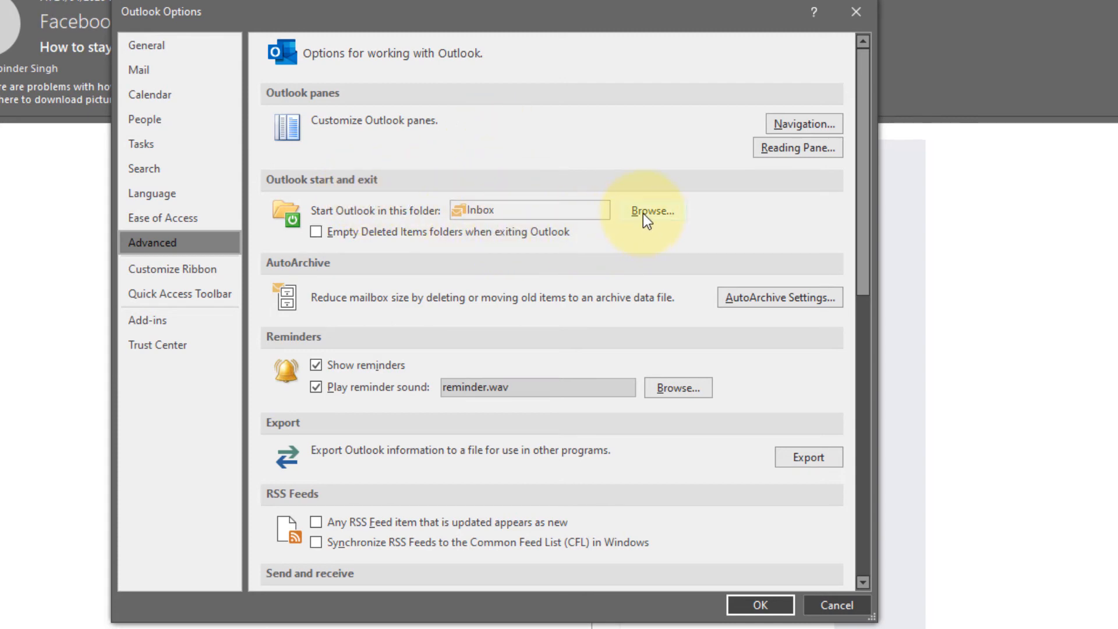
{"action": "left_click", "coordinate": [650, 210]}
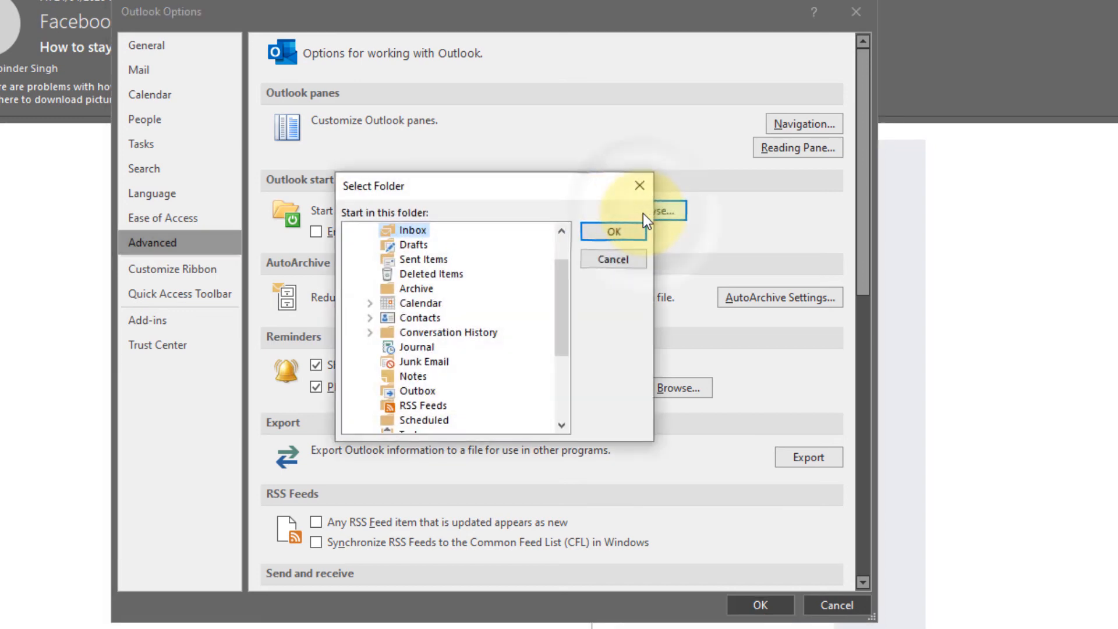
{"action": "mouse_move", "coordinate": [535, 336]}
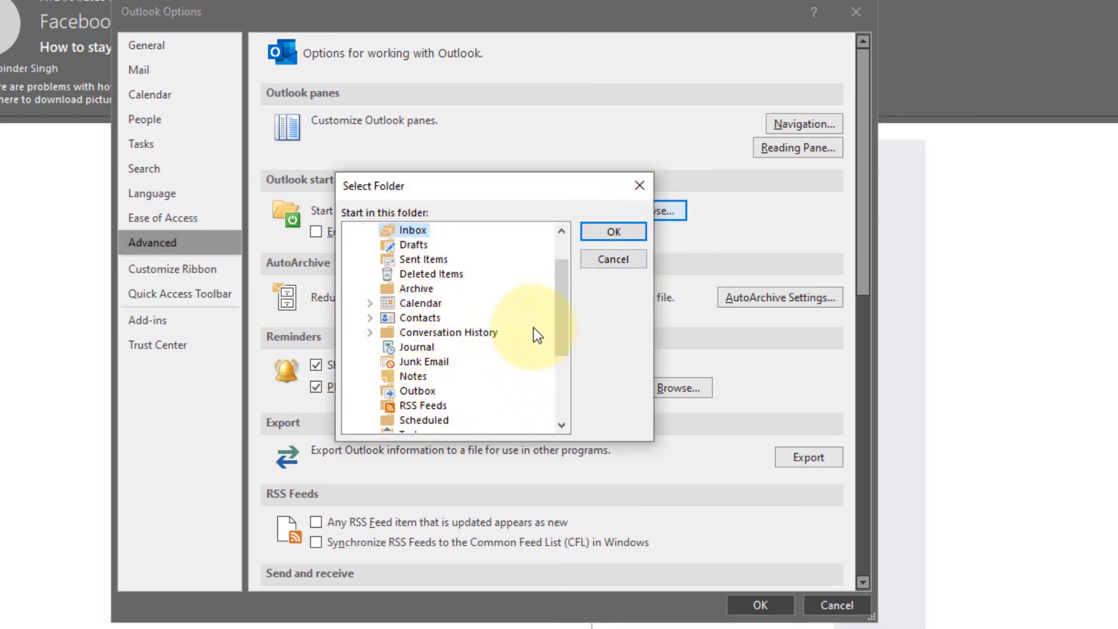
Pick the Gmail account's Inbox in Select Folder and confirm it.
{"action": "scroll", "scroll_direction": "down", "scroll_amount": 3}
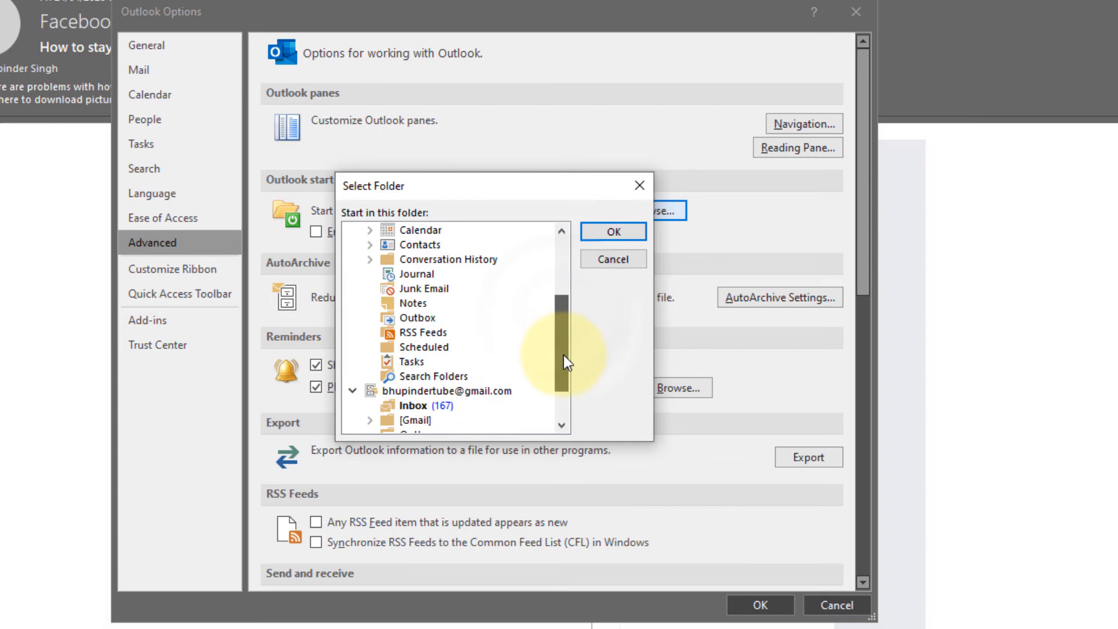
{"action": "scroll", "scroll_direction": "down", "scroll_amount": 3}
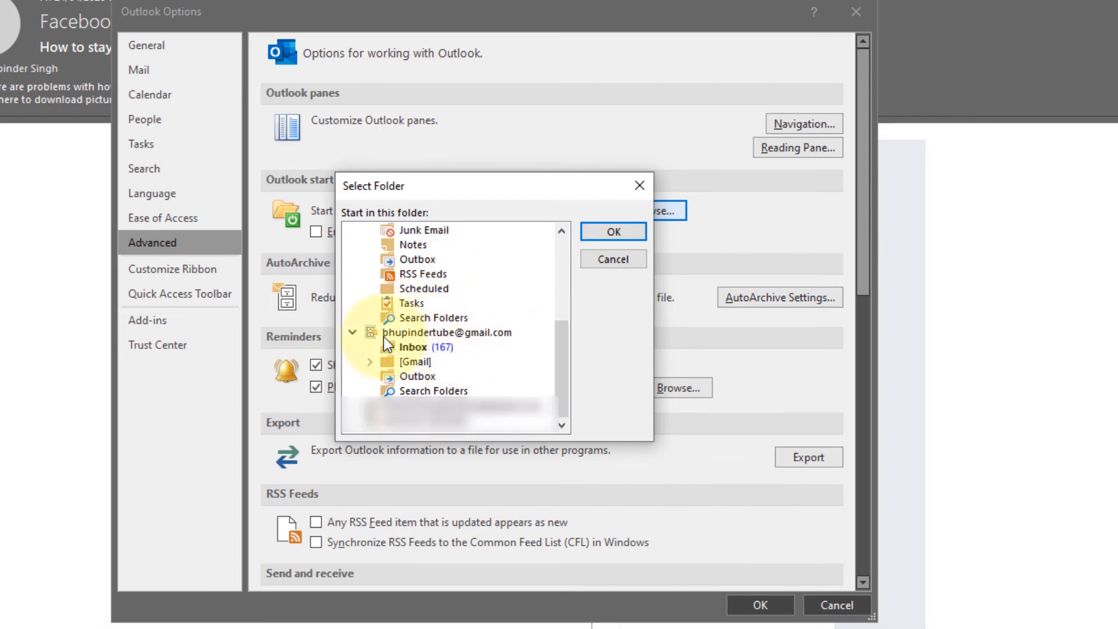
{"action": "mouse_move", "coordinate": [410, 352]}
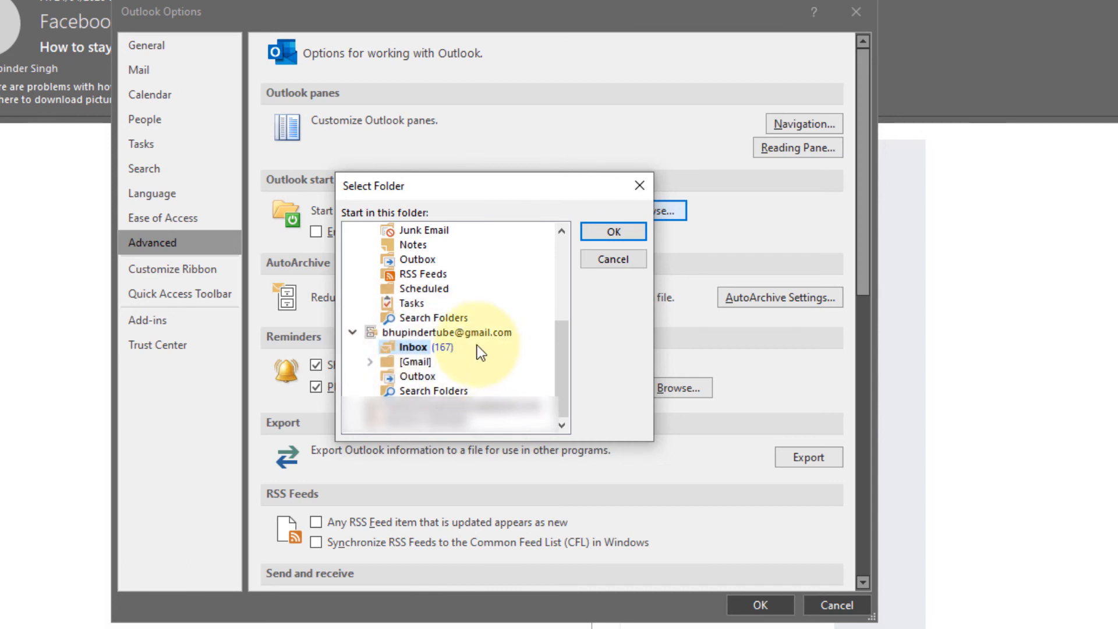
{"action": "mouse_move", "coordinate": [479, 354]}
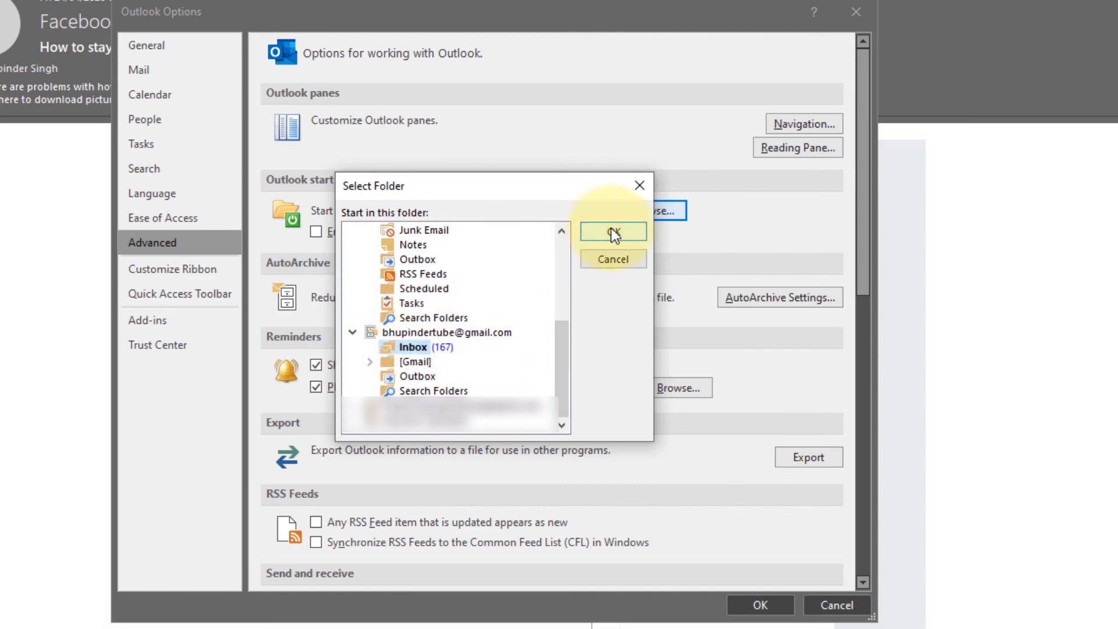
{"action": "left_click", "coordinate": [613, 232]}
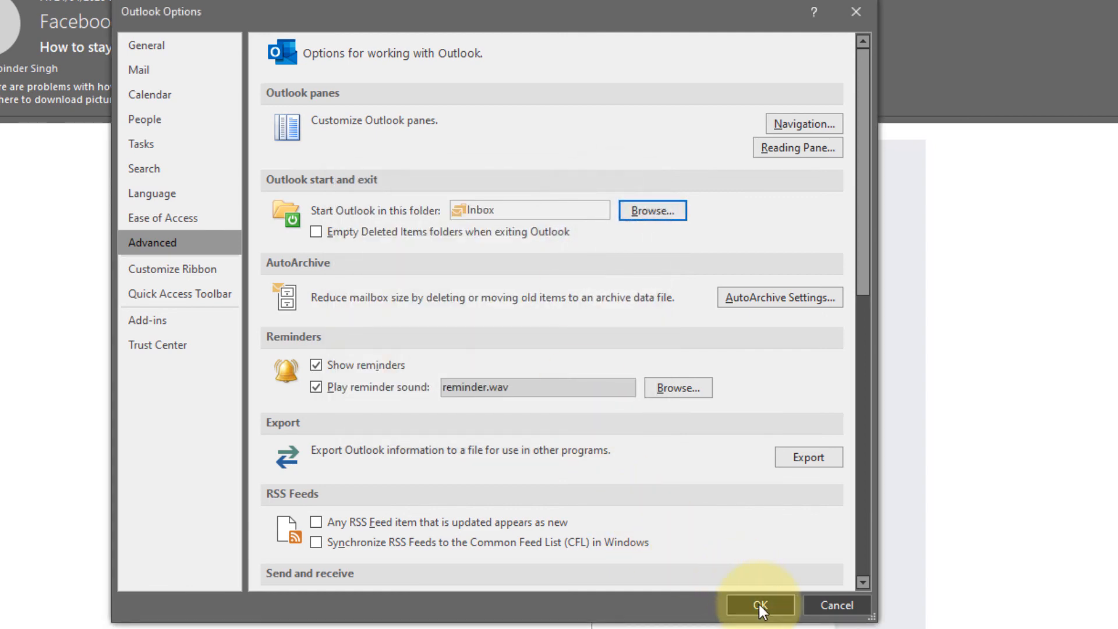